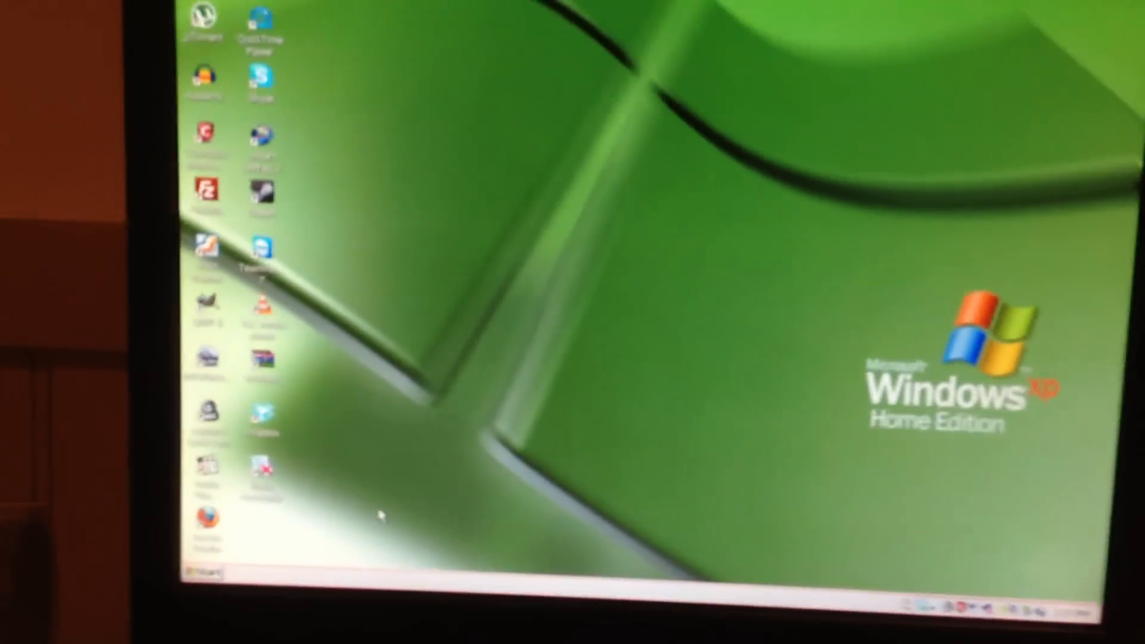
Step: Close My Documents and bring up System Properties showing Home Edition SP3, processor and memory
left_click(205, 570)
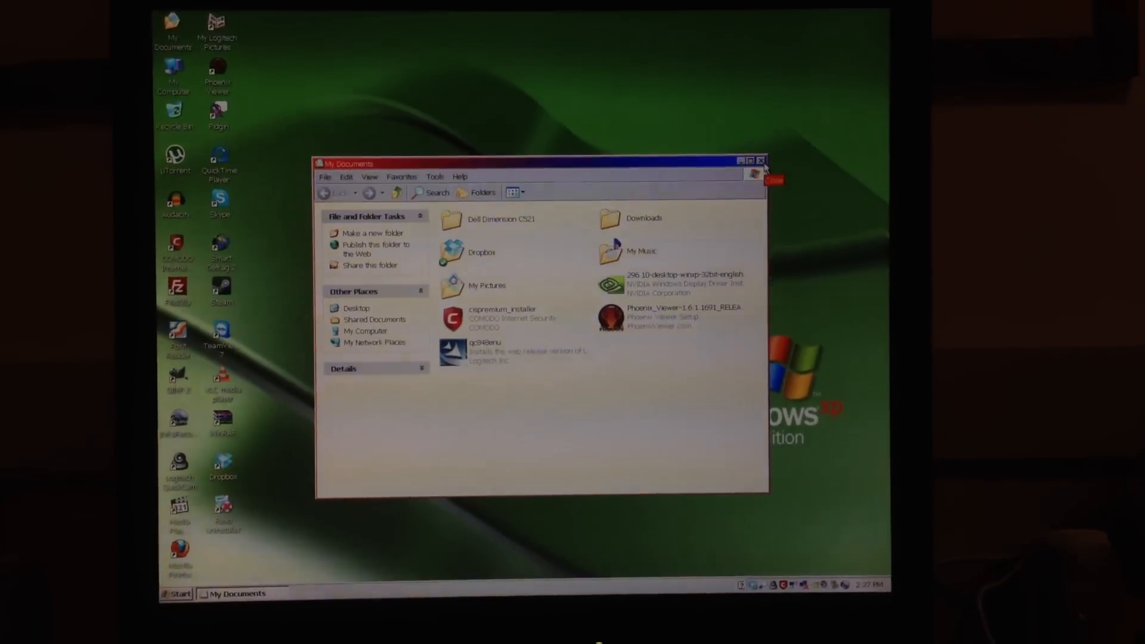
left_click(764, 162)
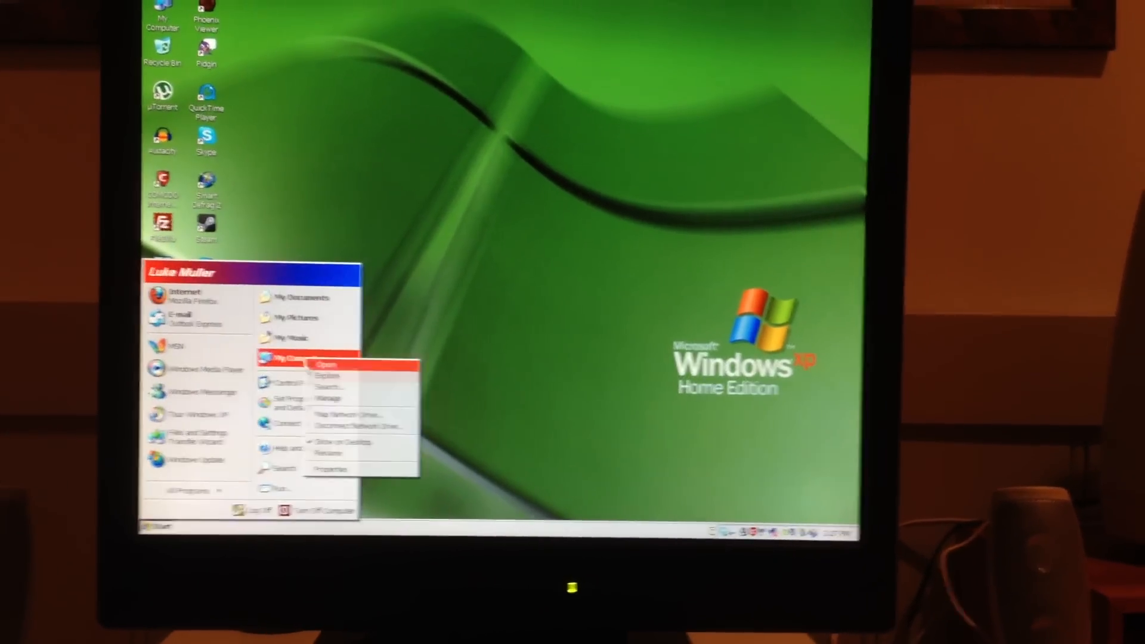
left_click(330, 469)
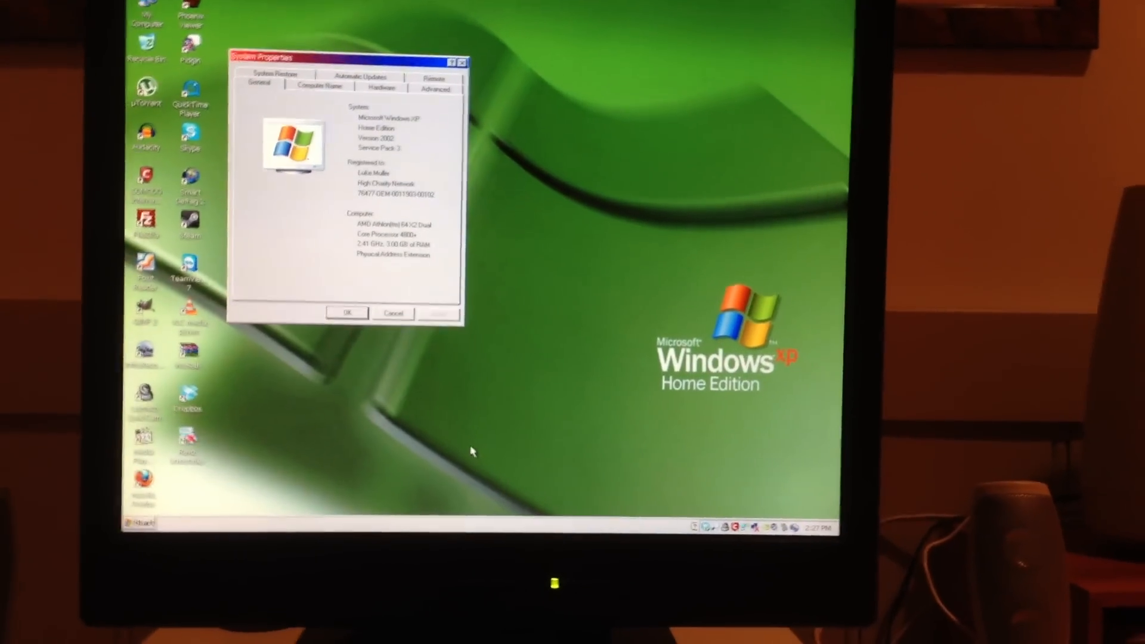